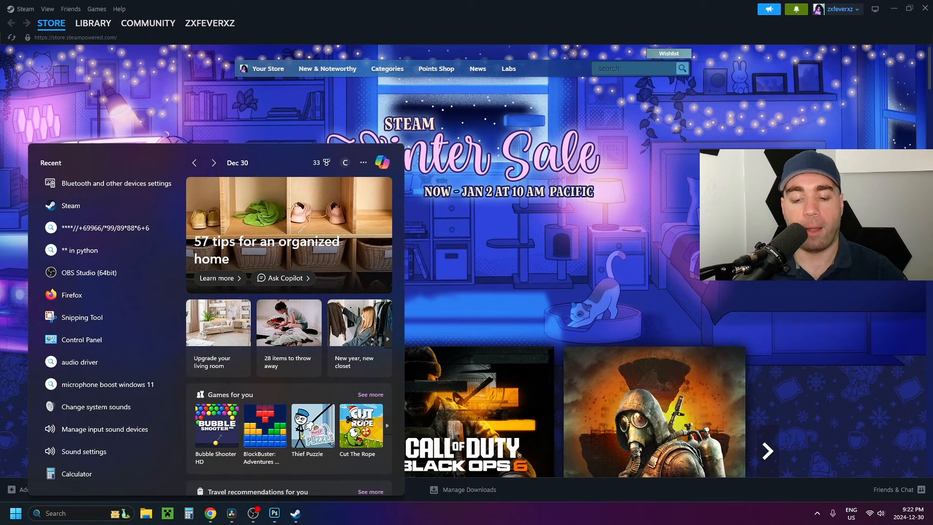
Find 'bluetooth and other device' from Start search and switch the Bluetooth toggle to On
{"action": "type", "text": "bluetooth and other device"}
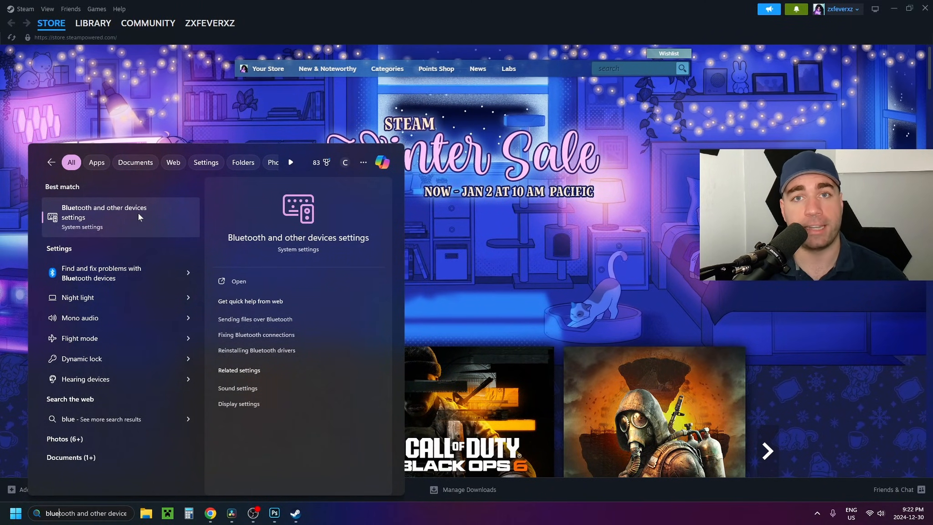
{"action": "left_click", "coordinate": [104, 217]}
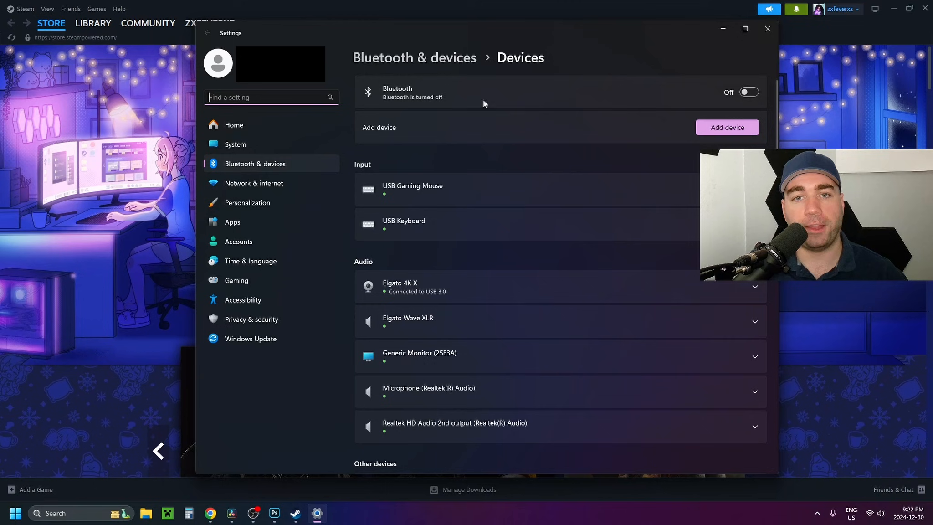
{"action": "left_click", "coordinate": [748, 92]}
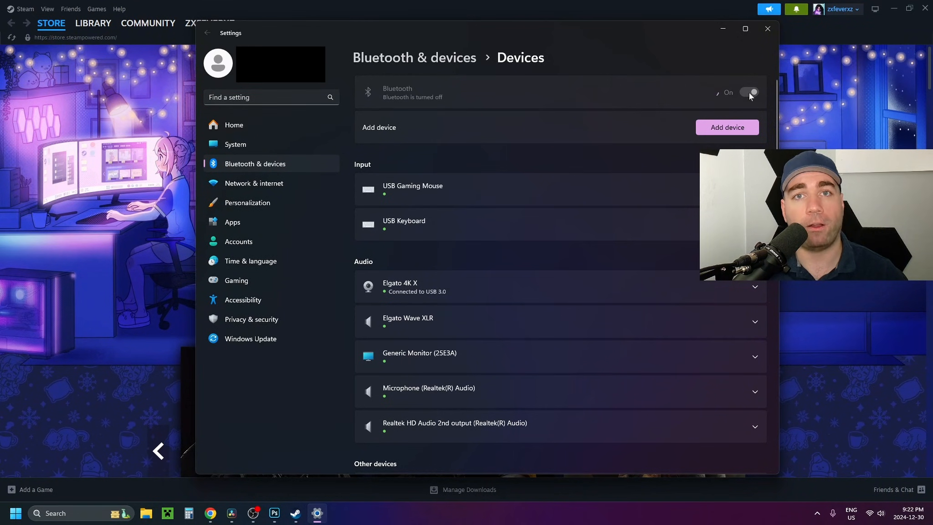
{"action": "left_click", "coordinate": [749, 92]}
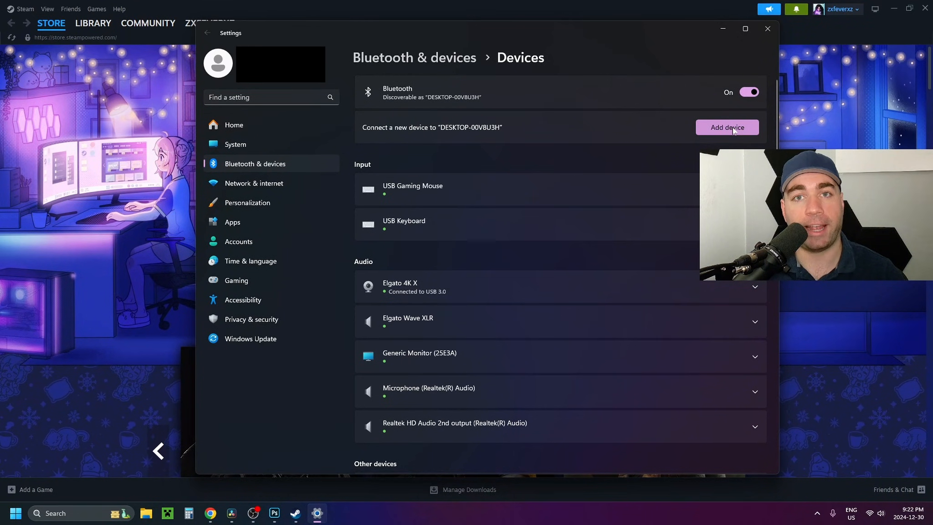
Begin adding a device of type Bluetooth so Windows scans for nearby devices
{"action": "left_click", "coordinate": [726, 127]}
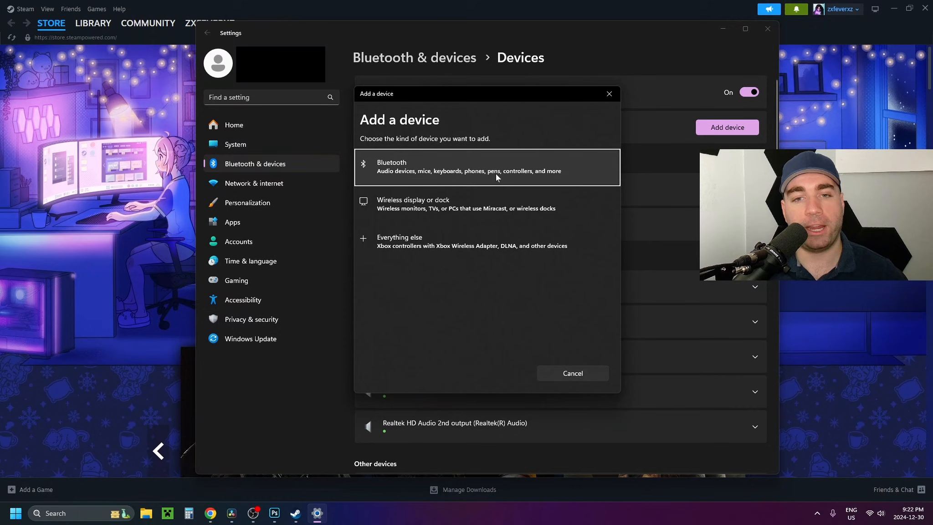
{"action": "left_click", "coordinate": [487, 167]}
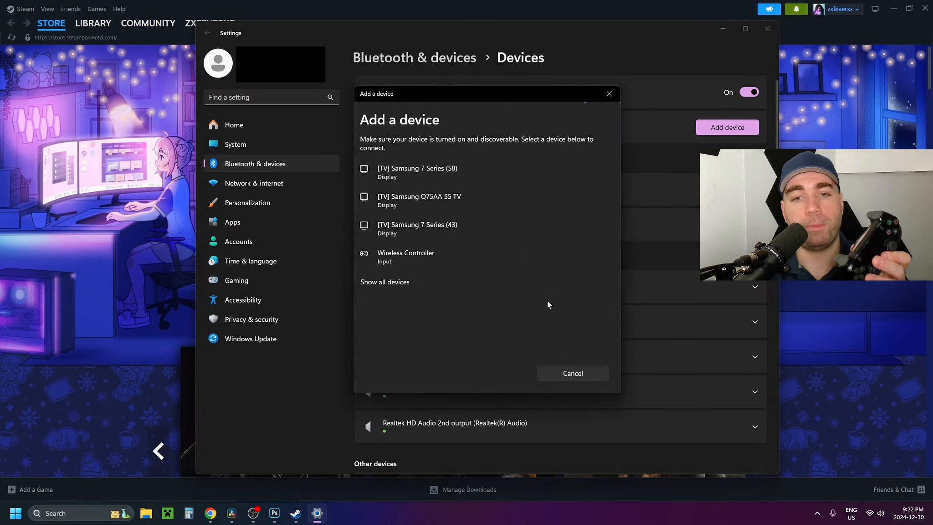
{"action": "mouse_move", "coordinate": [468, 257]}
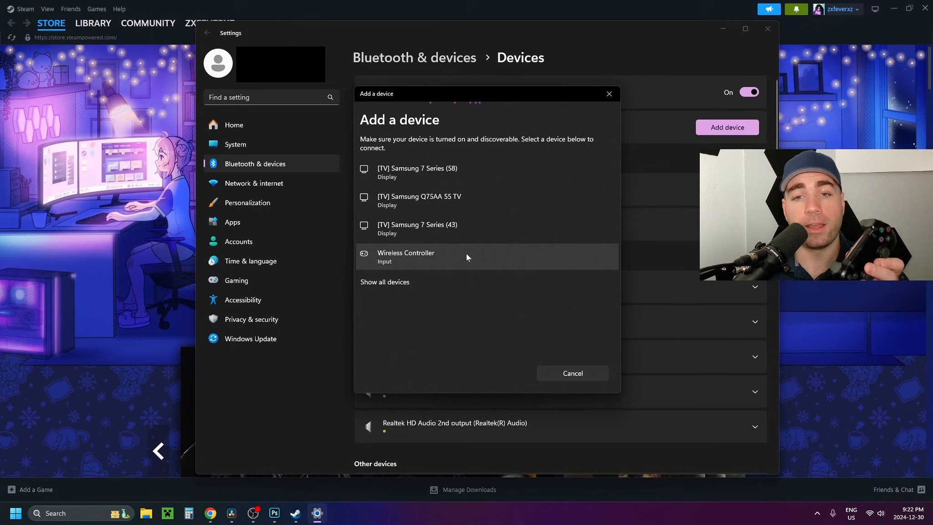
Select Wireless Controller from the device list to pair and connect it
{"action": "left_click", "coordinate": [405, 256]}
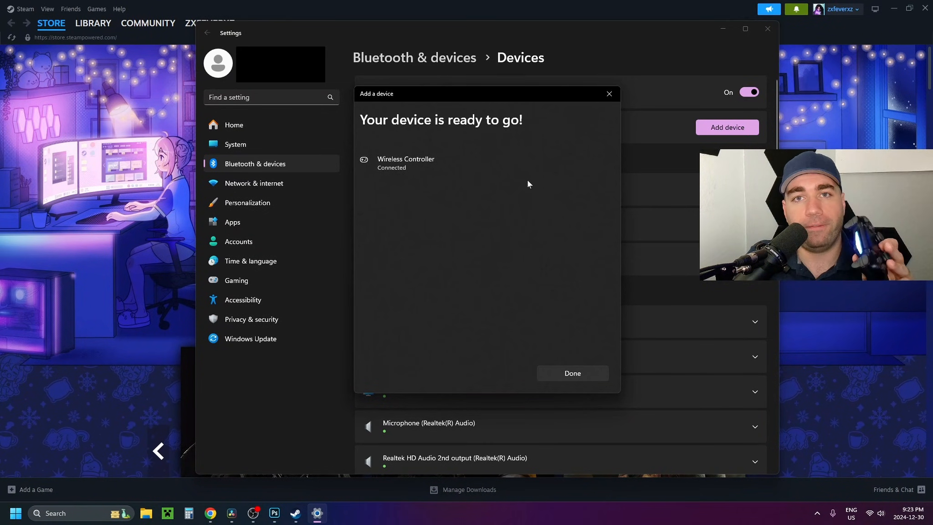
Finish the pairing dialog with Done and go to Steam > Settings for the Controller page
{"action": "left_click", "coordinate": [571, 373]}
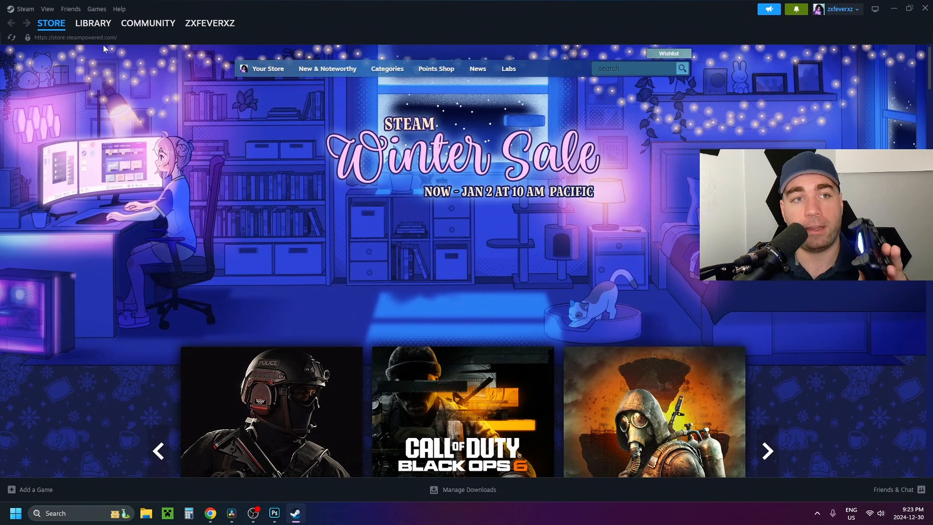
{"action": "left_click", "coordinate": [23, 8]}
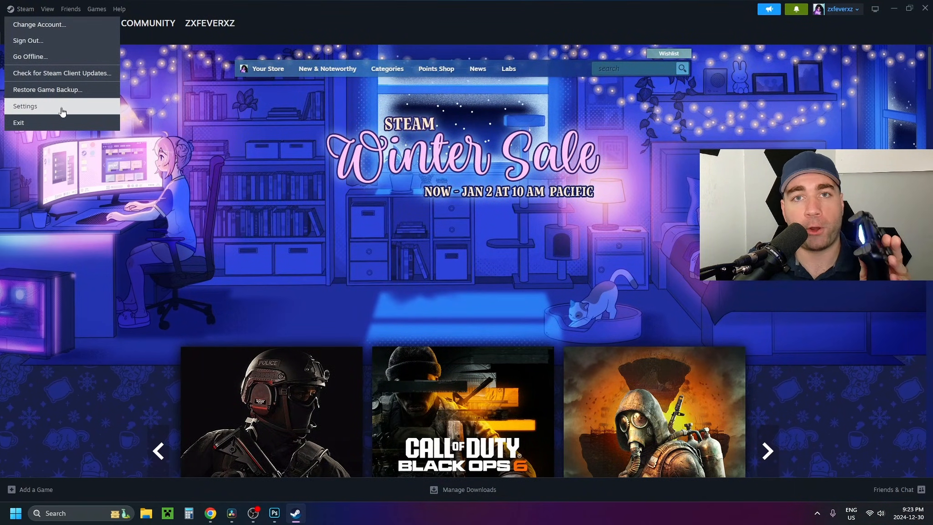
{"action": "left_click", "coordinate": [24, 105]}
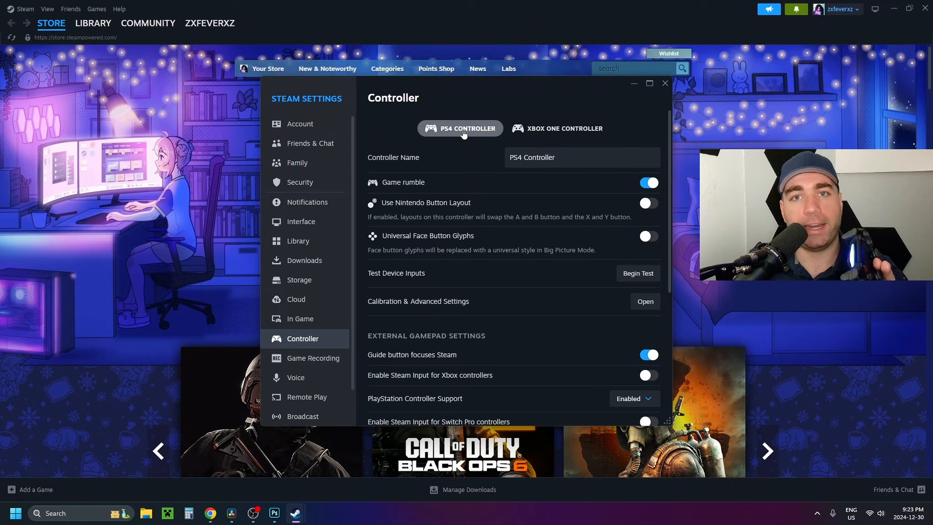
{"action": "mouse_move", "coordinate": [426, 281]}
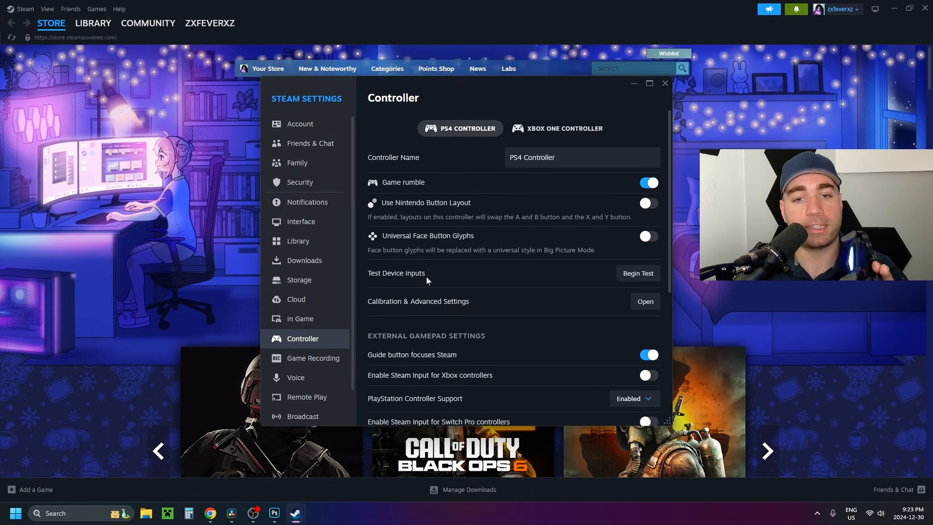